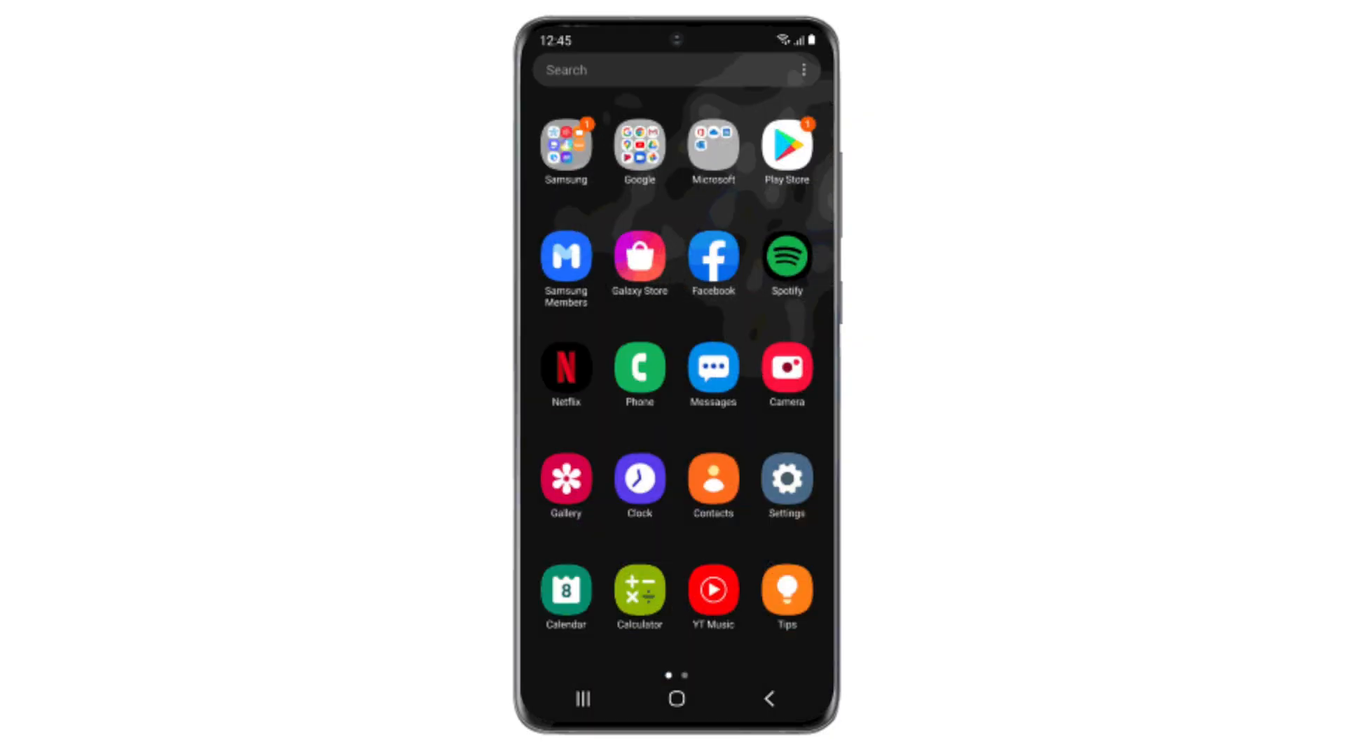
# Play the closing animation where the Subscribe banner turns to Subscribed and the bell rings
pyautogui.click(786, 477)
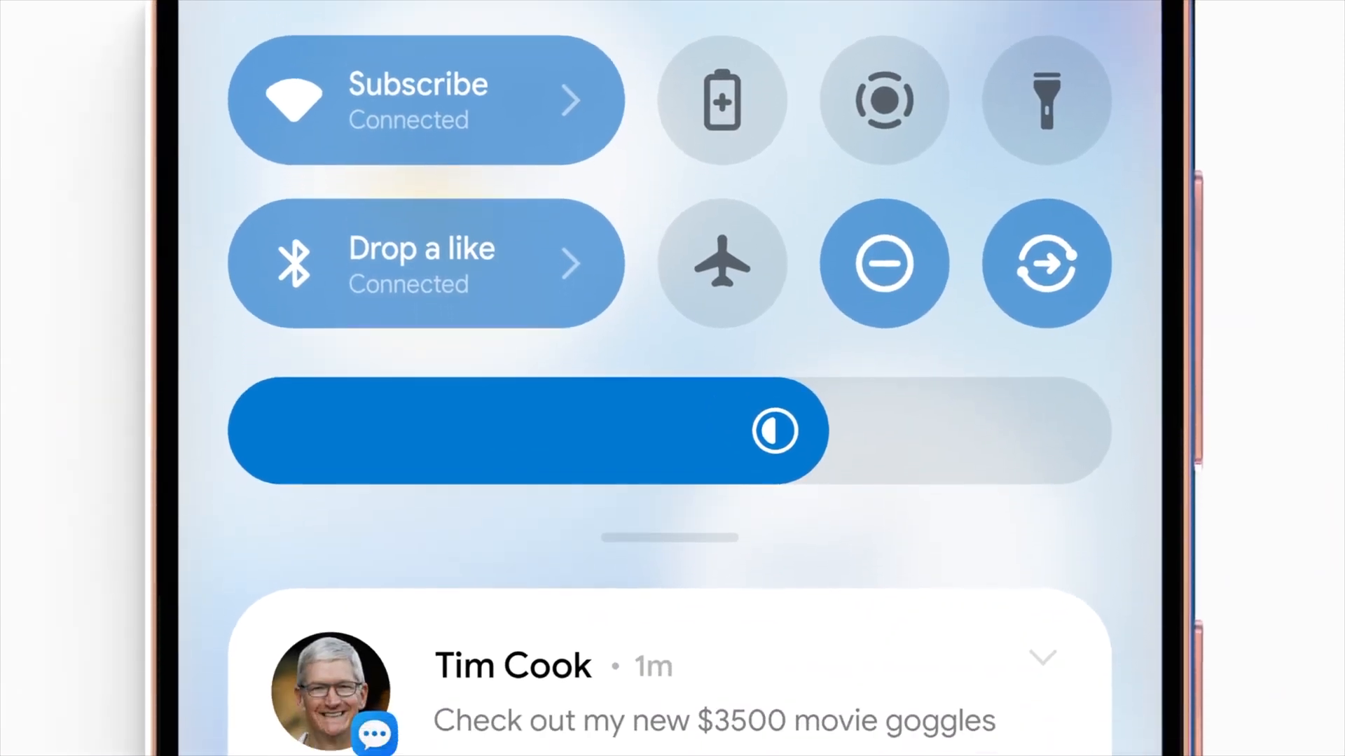
pyautogui.scroll(-3)
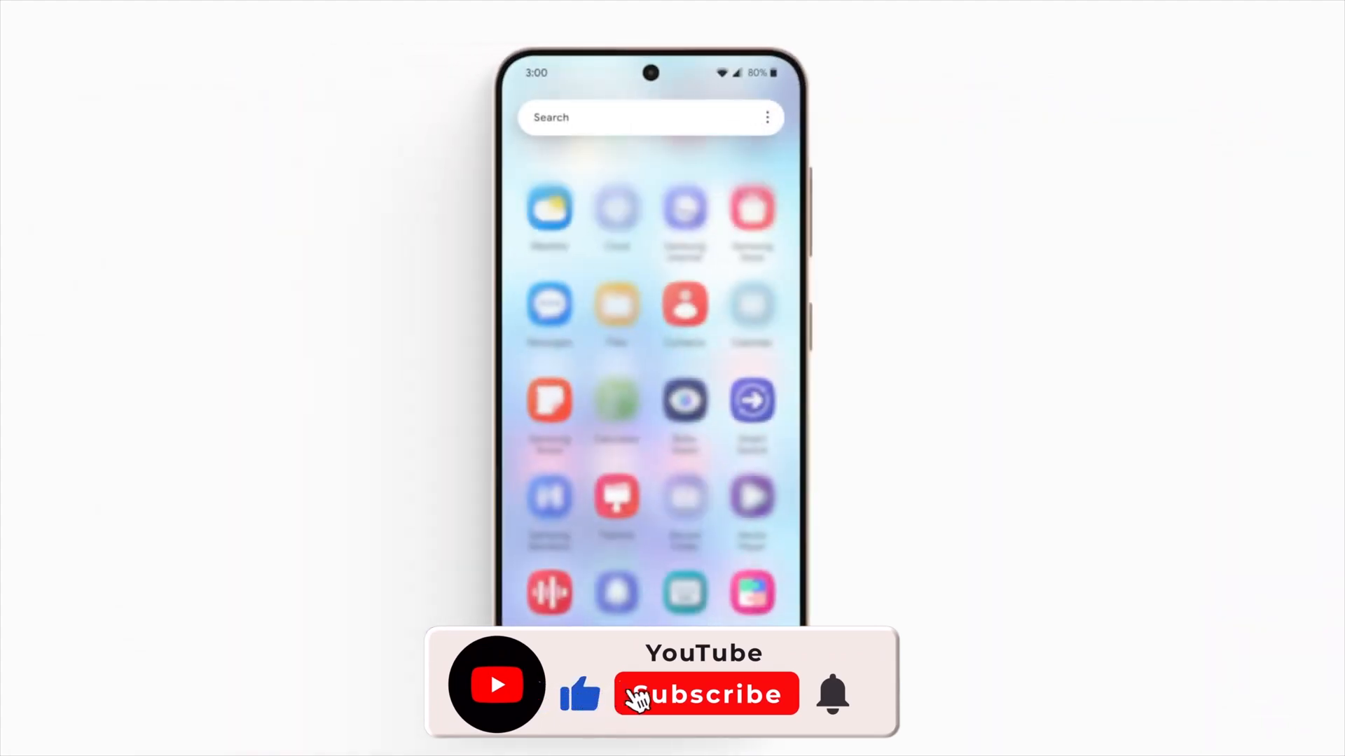
pyautogui.click(706, 694)
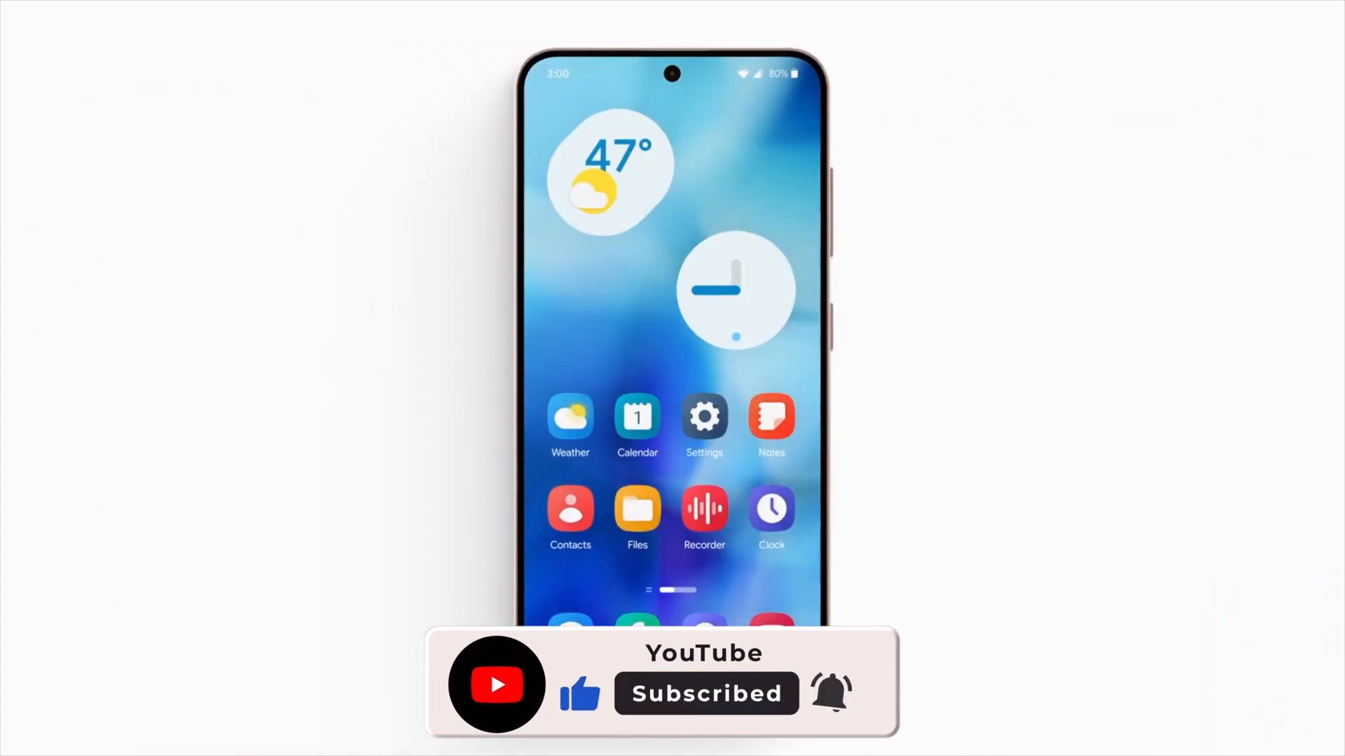